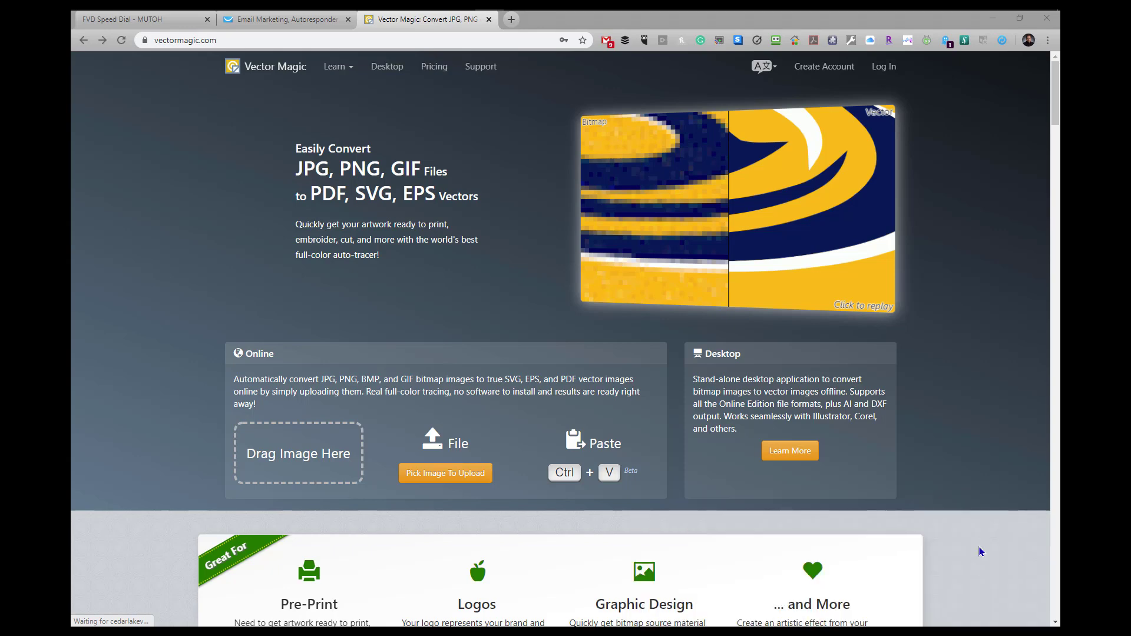
mouse_move(926, 497)
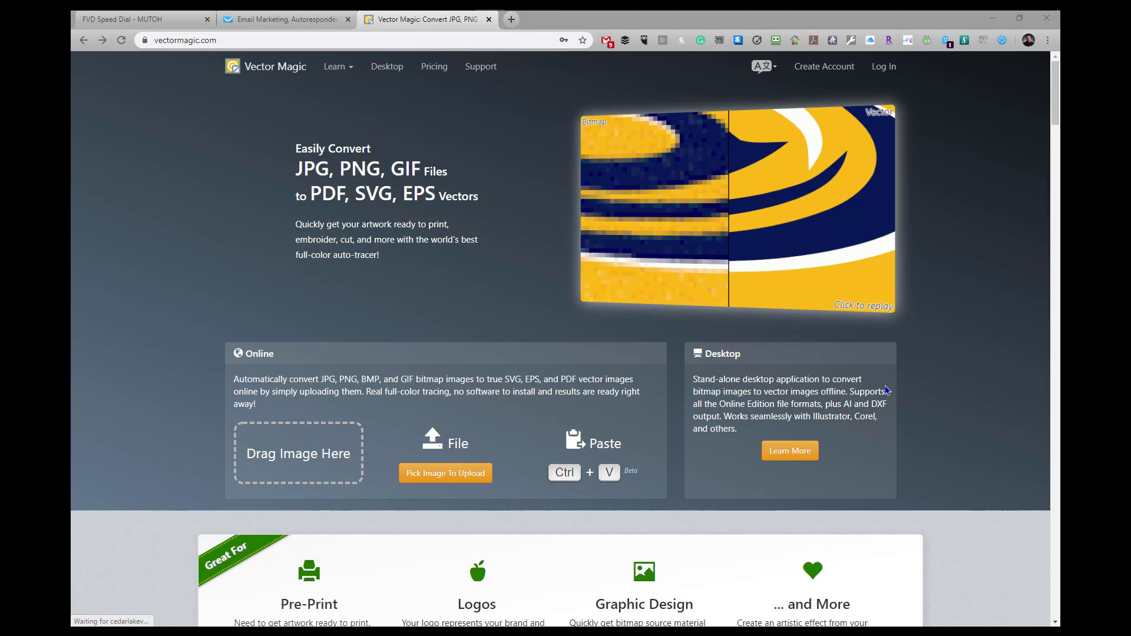
mouse_move(421, 134)
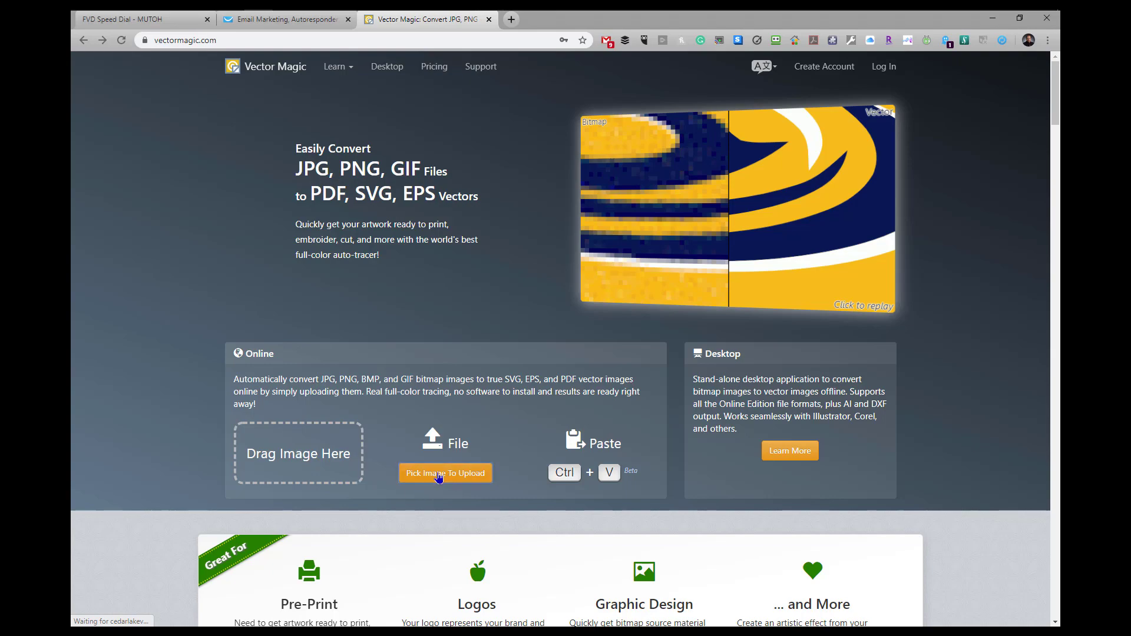
- Upload 1bandits_logo.bmp from the Demo Files folder for auto-vectorization
left_click(444, 473)
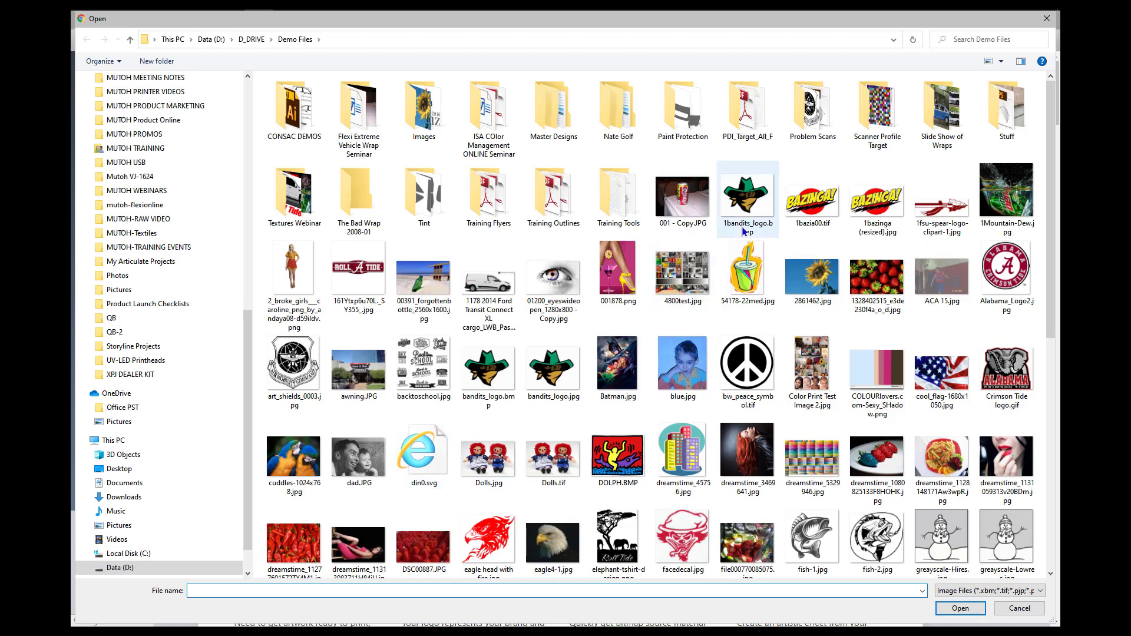
left_click(747, 199)
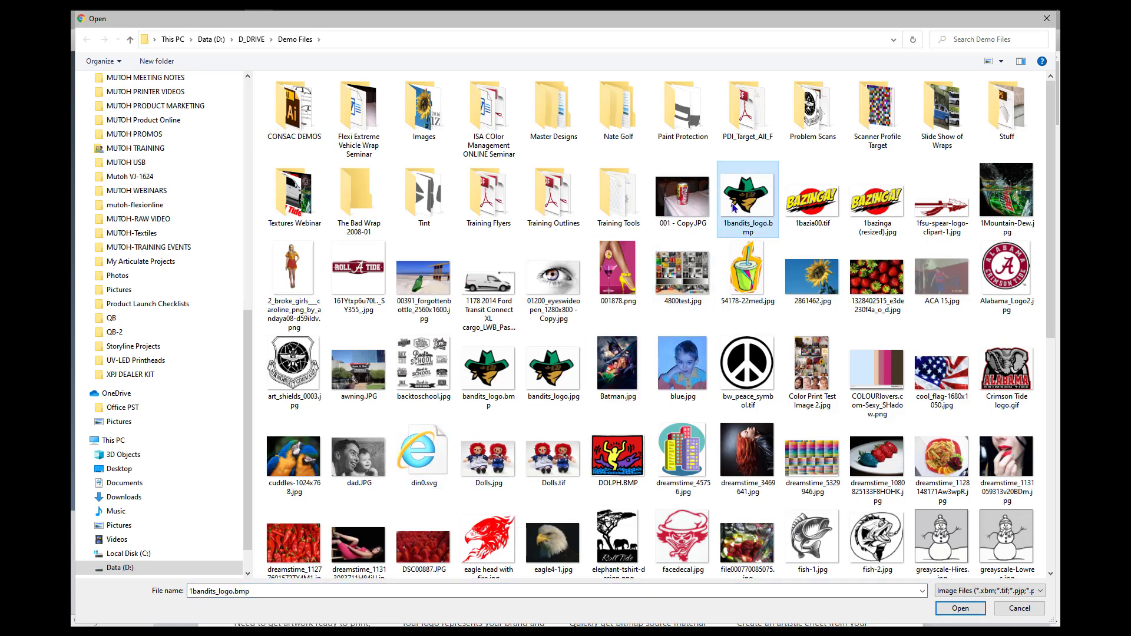
mouse_move(743, 191)
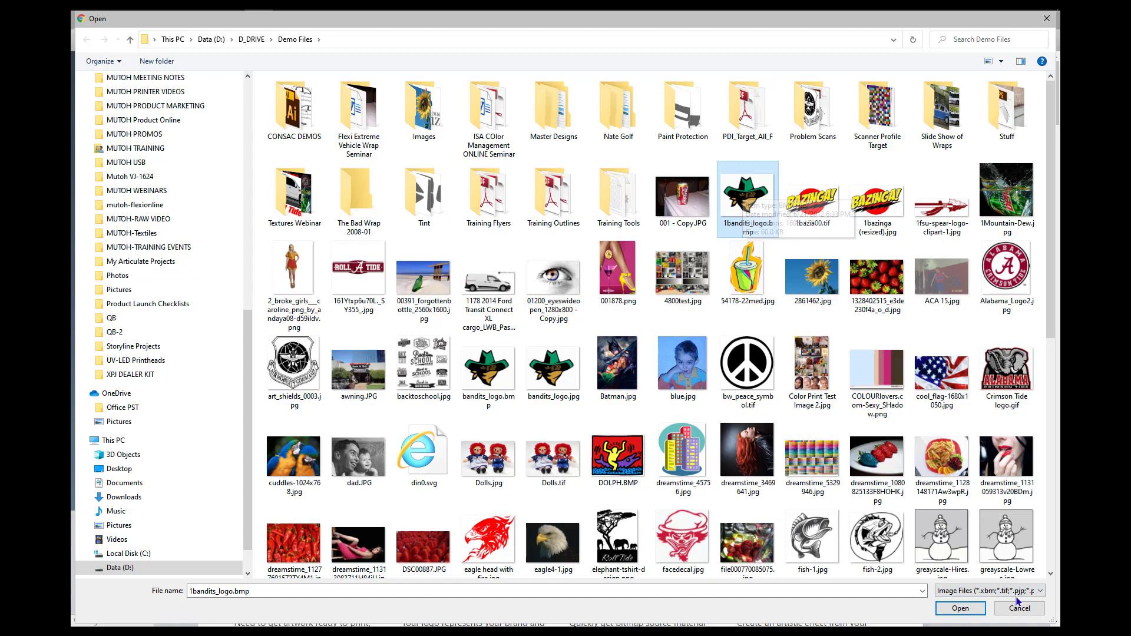
left_click(959, 608)
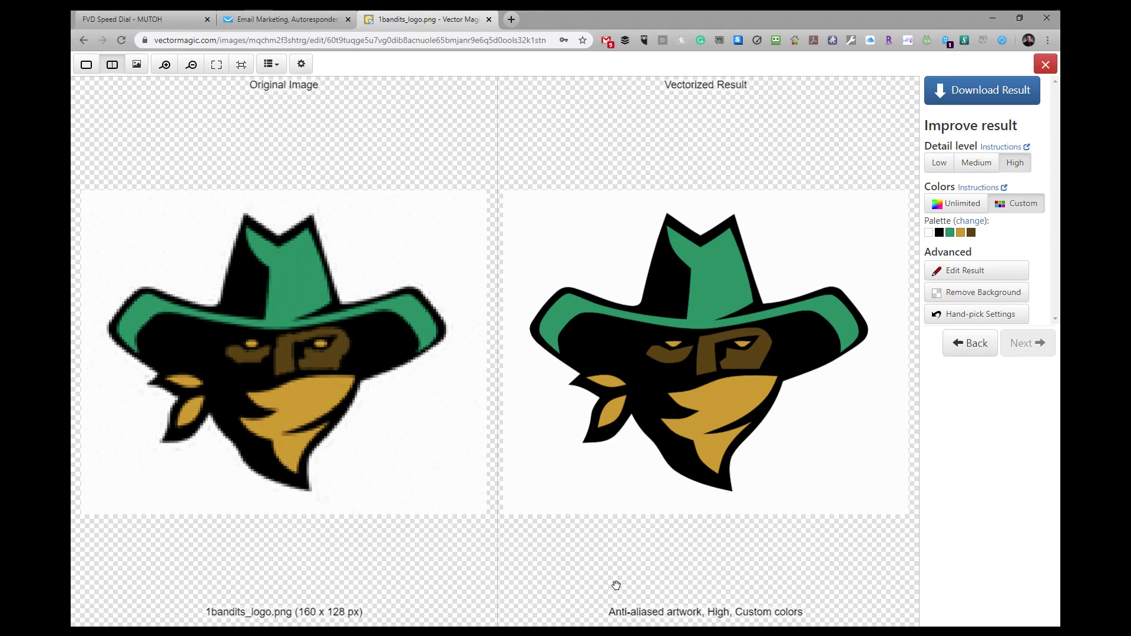
mouse_move(263, 306)
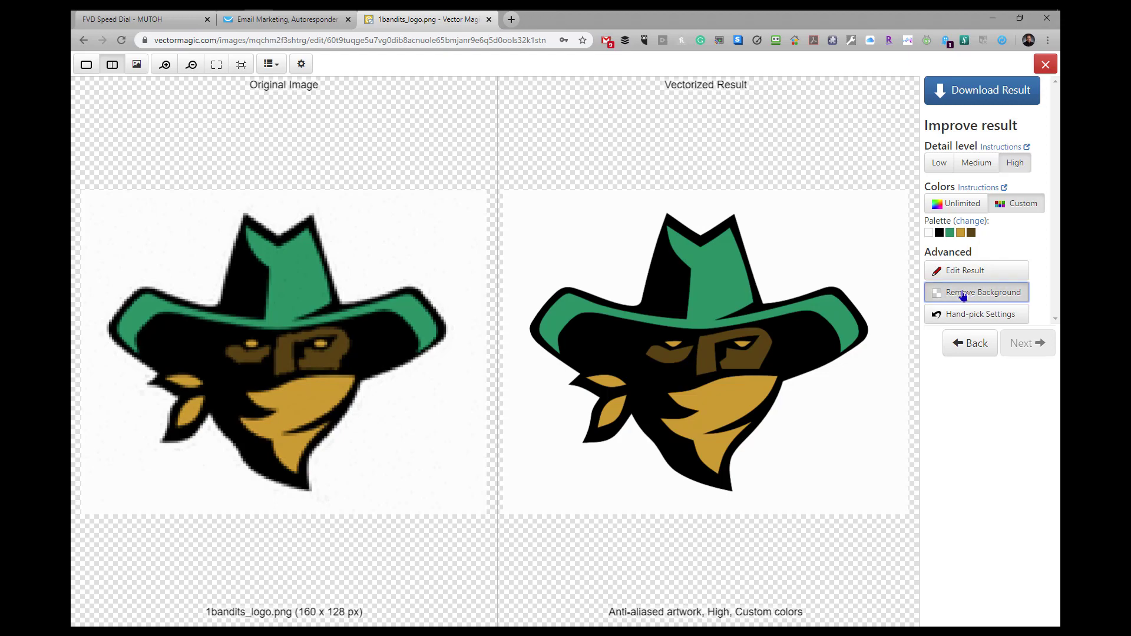
left_click(975, 292)
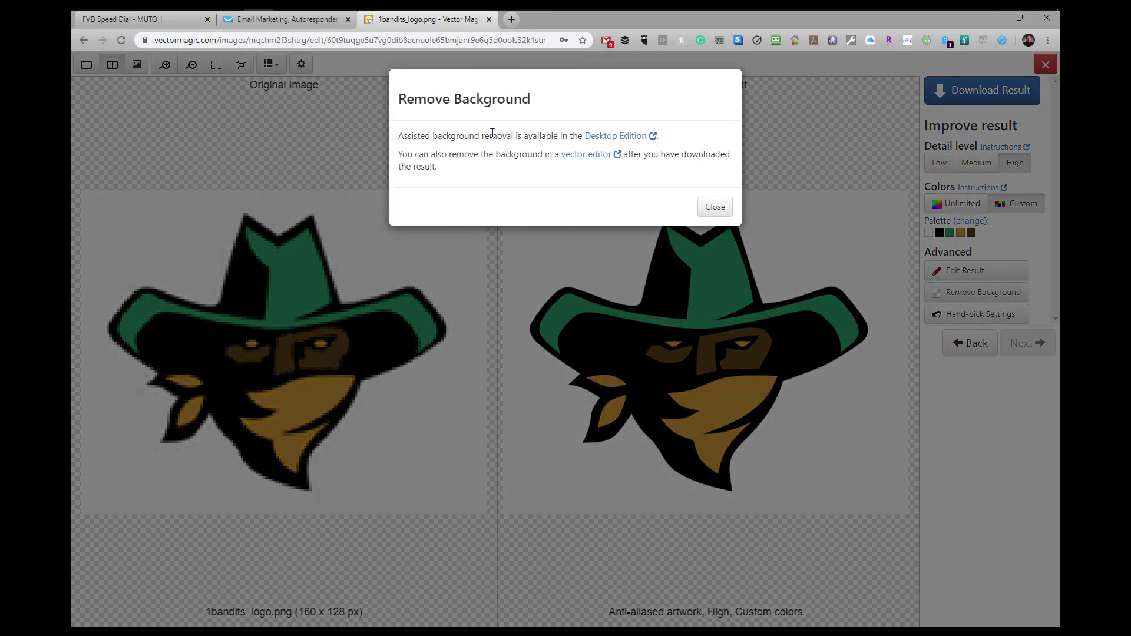
left_click(713, 207)
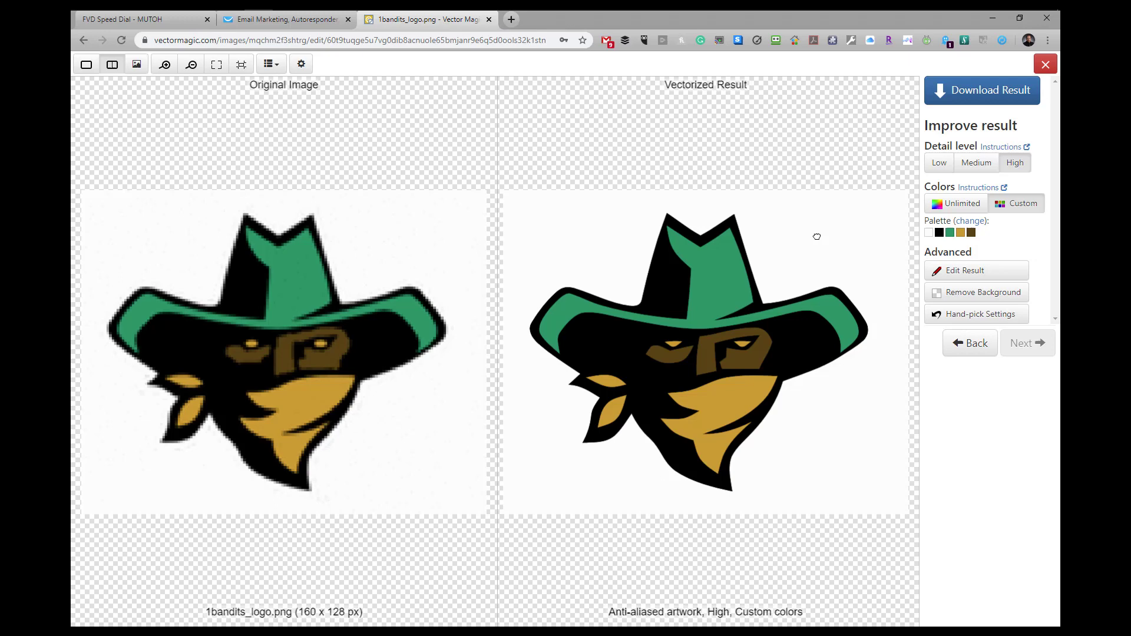
mouse_move(984, 412)
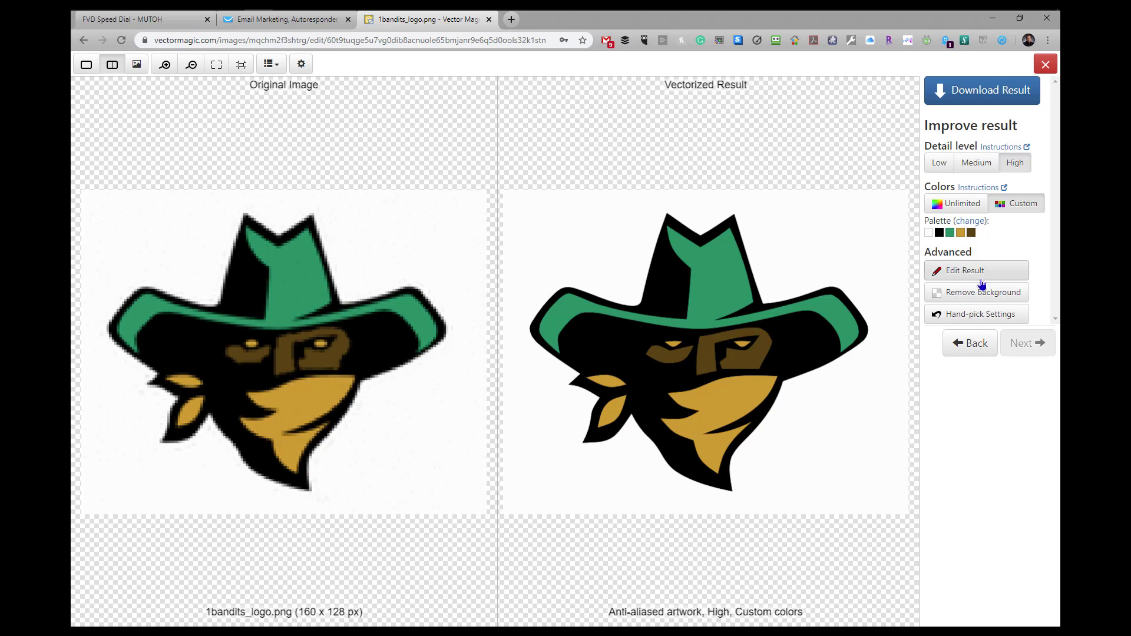
left_click(975, 270)
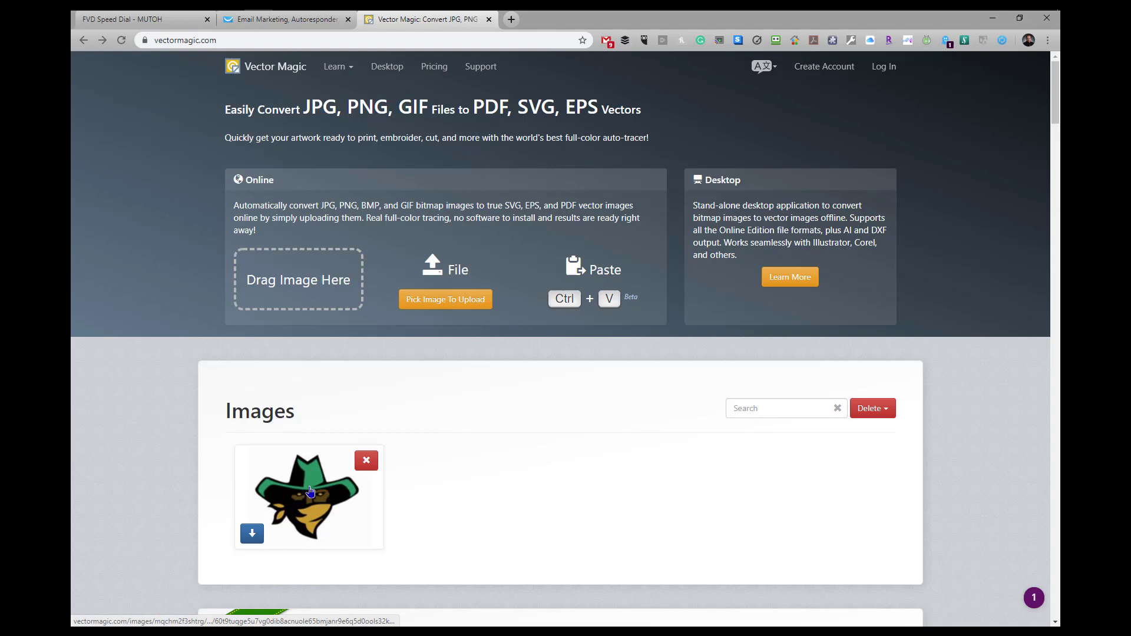
left_click(307, 497)
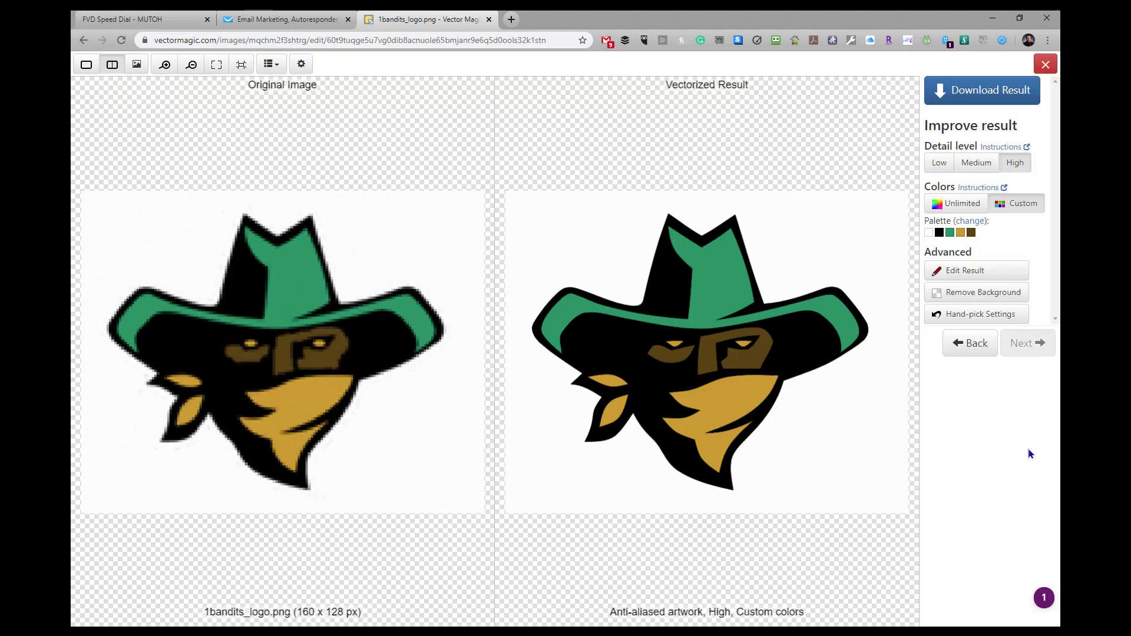
mouse_move(996, 436)
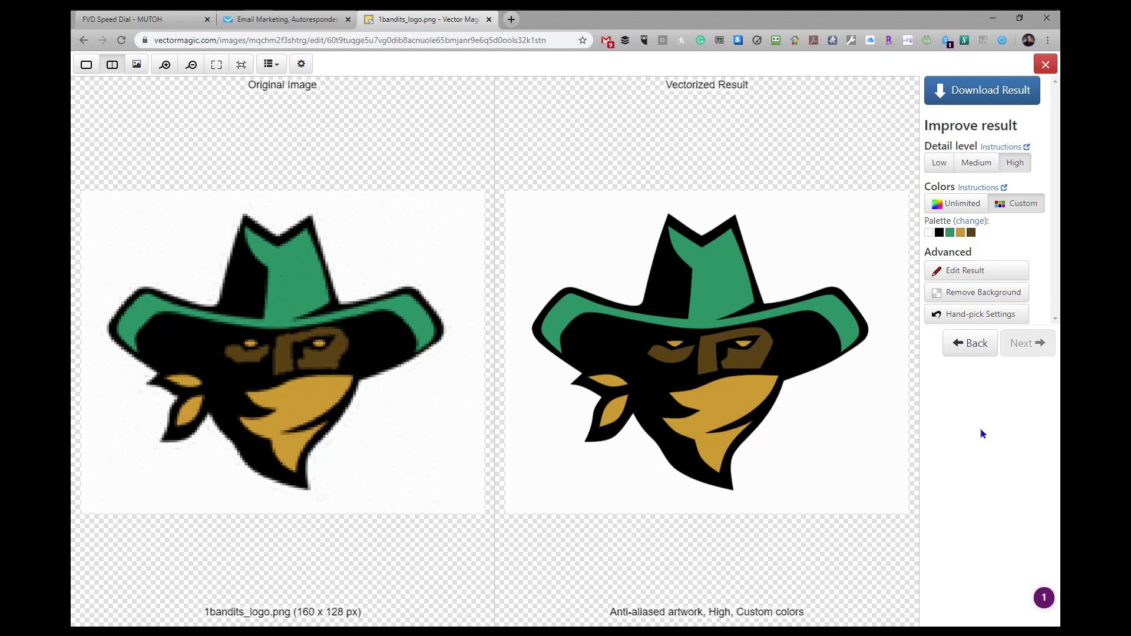
mouse_move(977, 437)
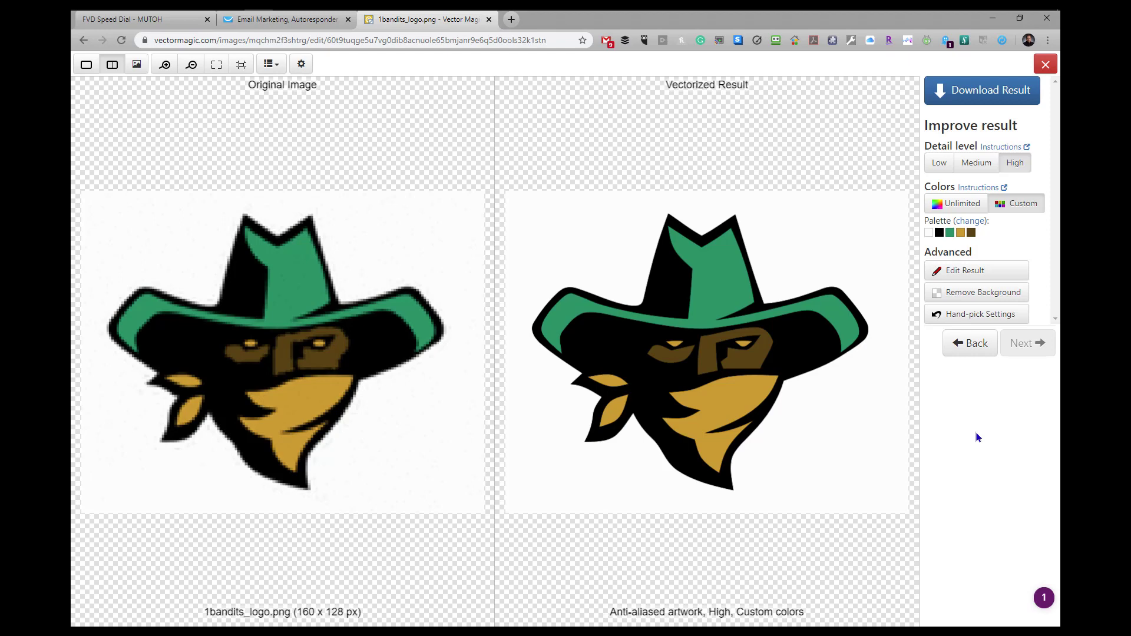
mouse_move(974, 439)
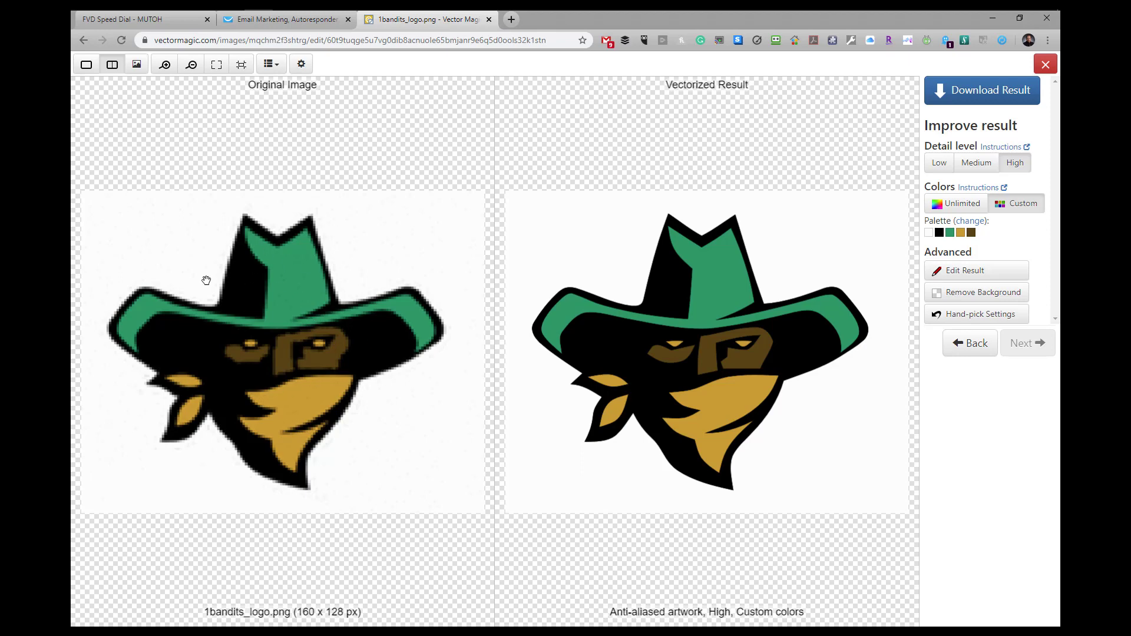
mouse_move(293, 371)
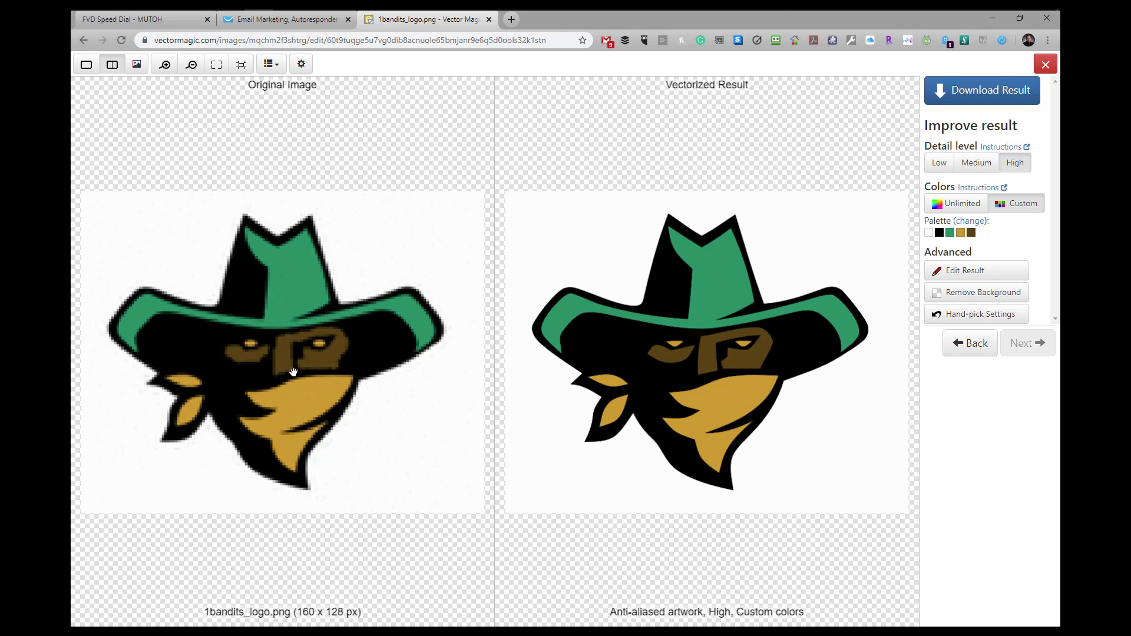
mouse_move(995, 470)
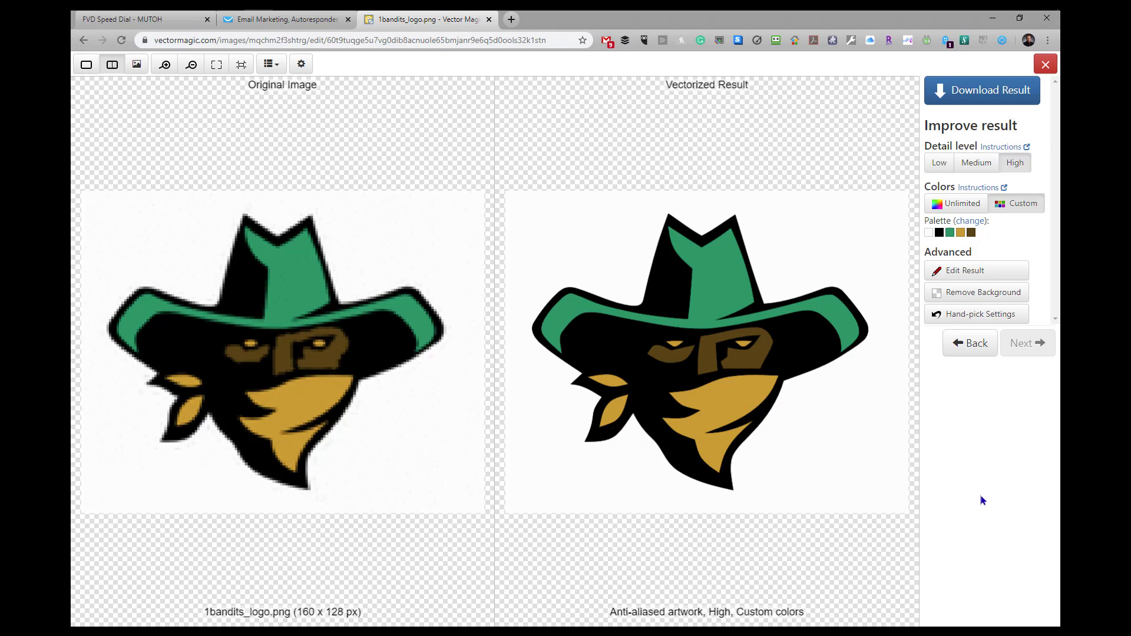
mouse_move(994, 496)
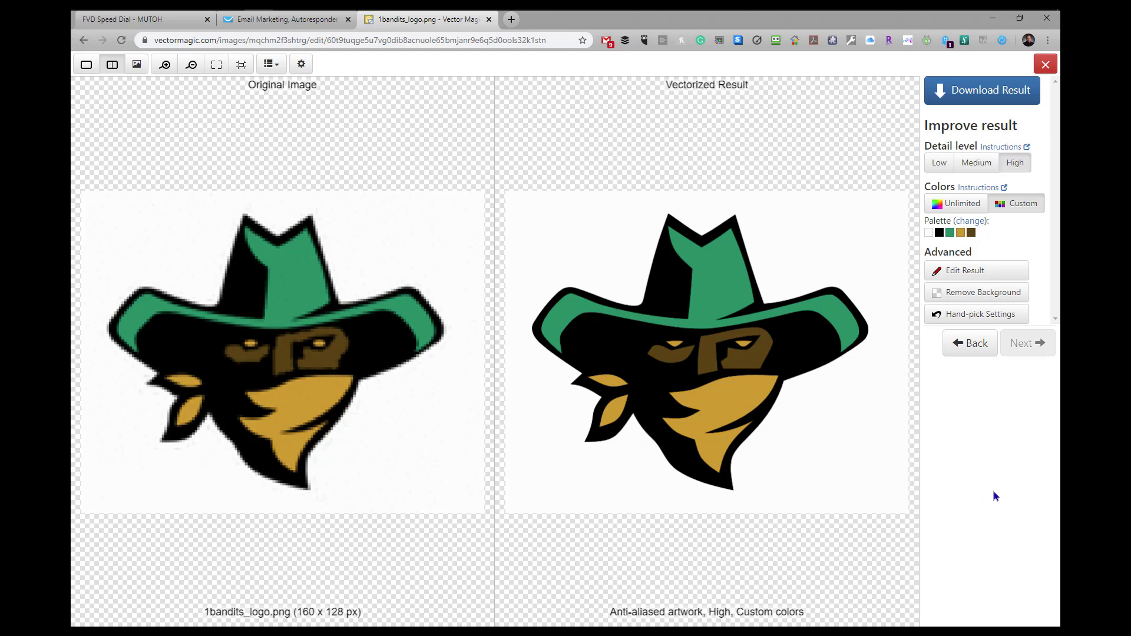